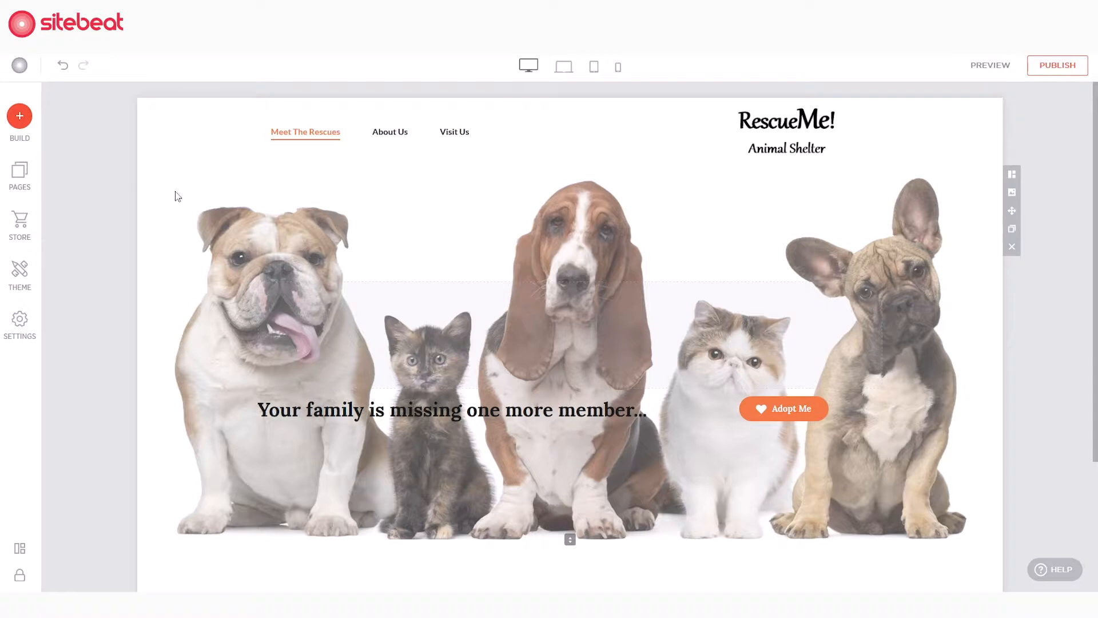
- Add a Gallery feature below the hero banner on the RescueMe! shelter page
{"action": "left_click", "coordinate": [20, 116]}
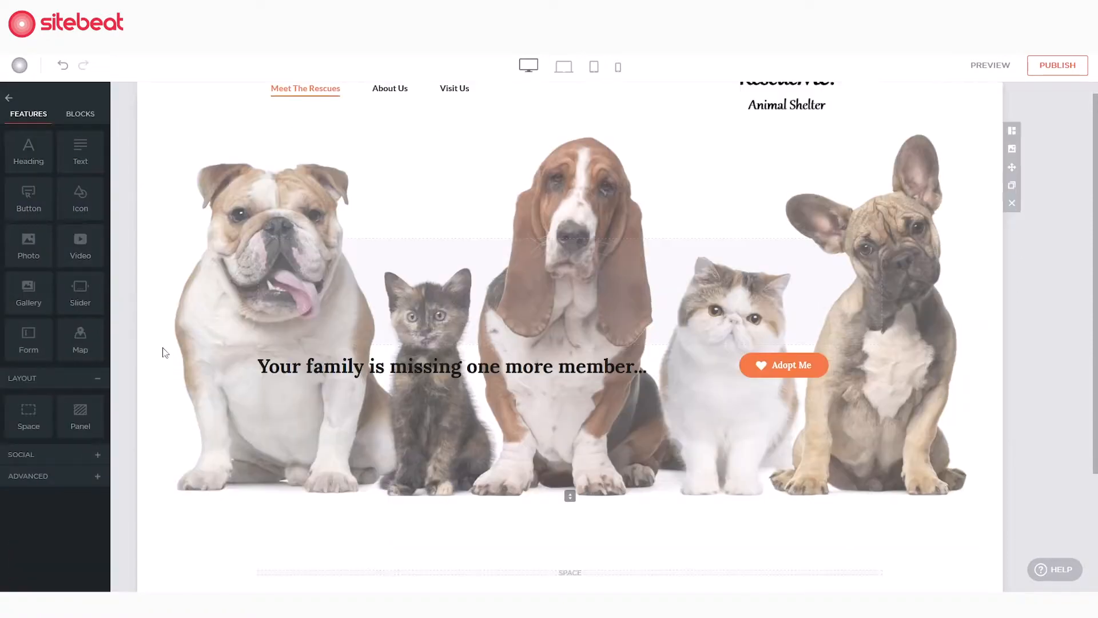
{"action": "scroll", "scroll_direction": "down", "scroll_amount": 3}
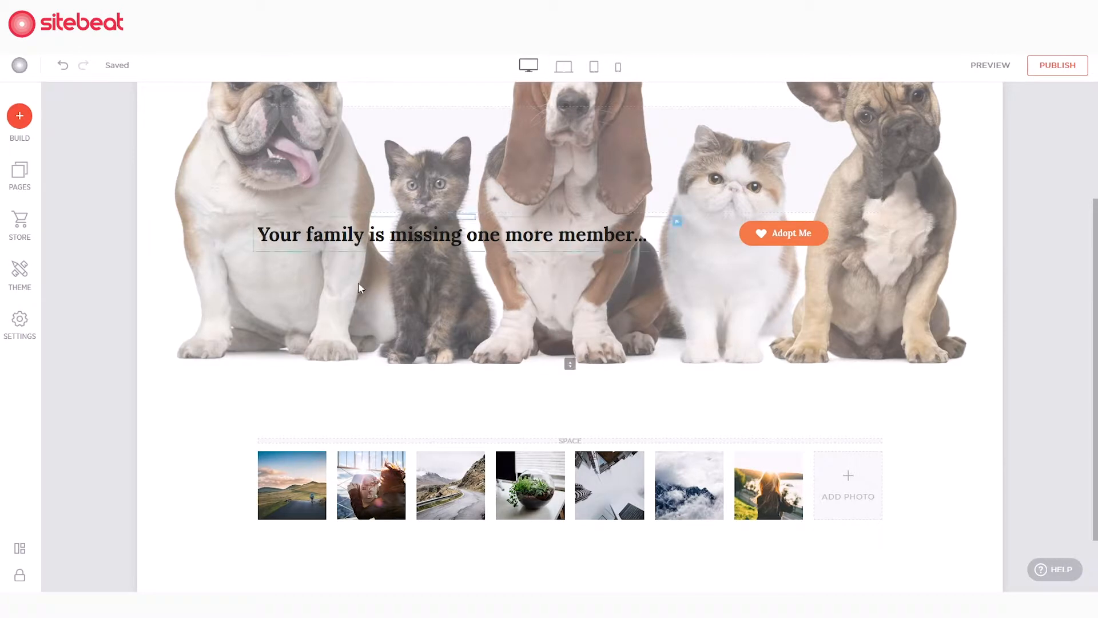
- Replace the sample gallery pictures with twelve cat and dog photos from uploads
{"action": "left_click", "coordinate": [688, 485]}
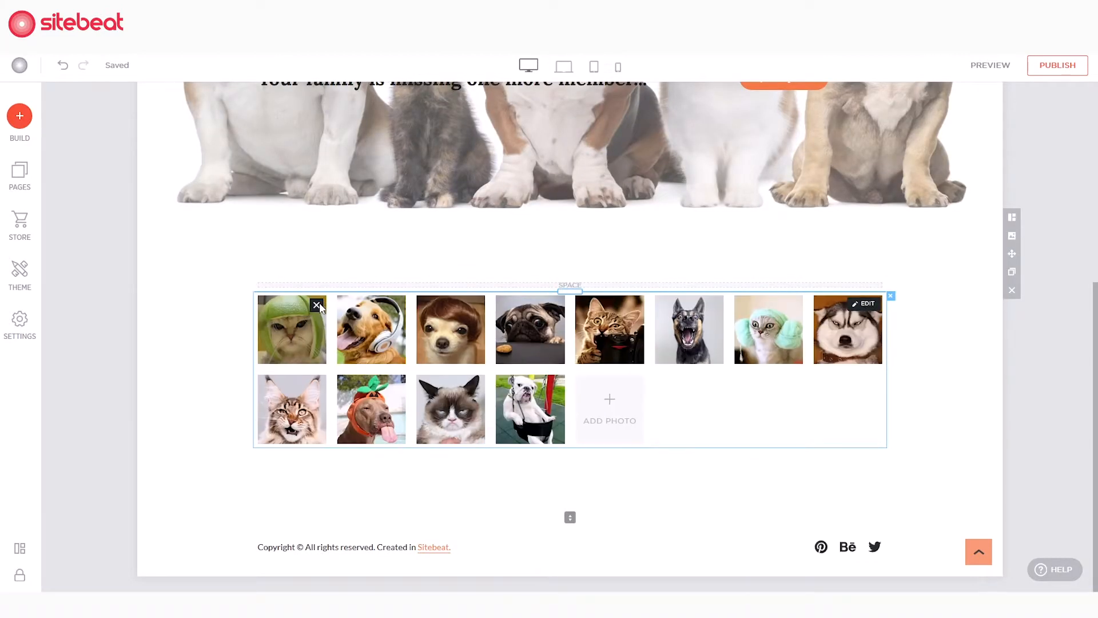
- Browse My Photos, Clouds, and the free Animal photos, then close the picker without adding
{"action": "left_click", "coordinate": [863, 303]}
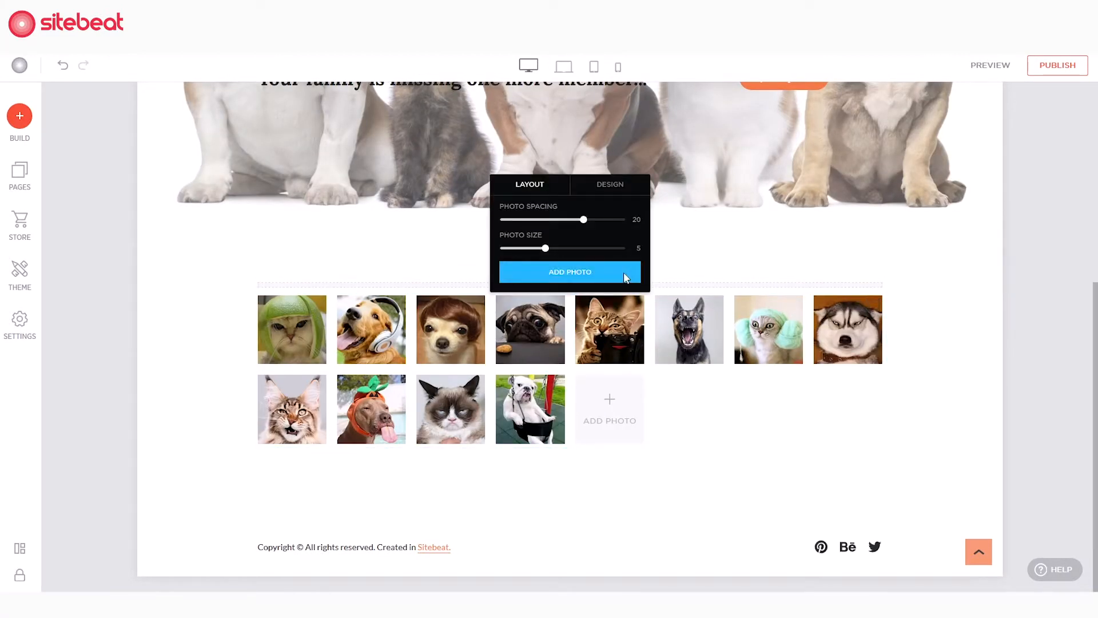
{"action": "left_click", "coordinate": [570, 272]}
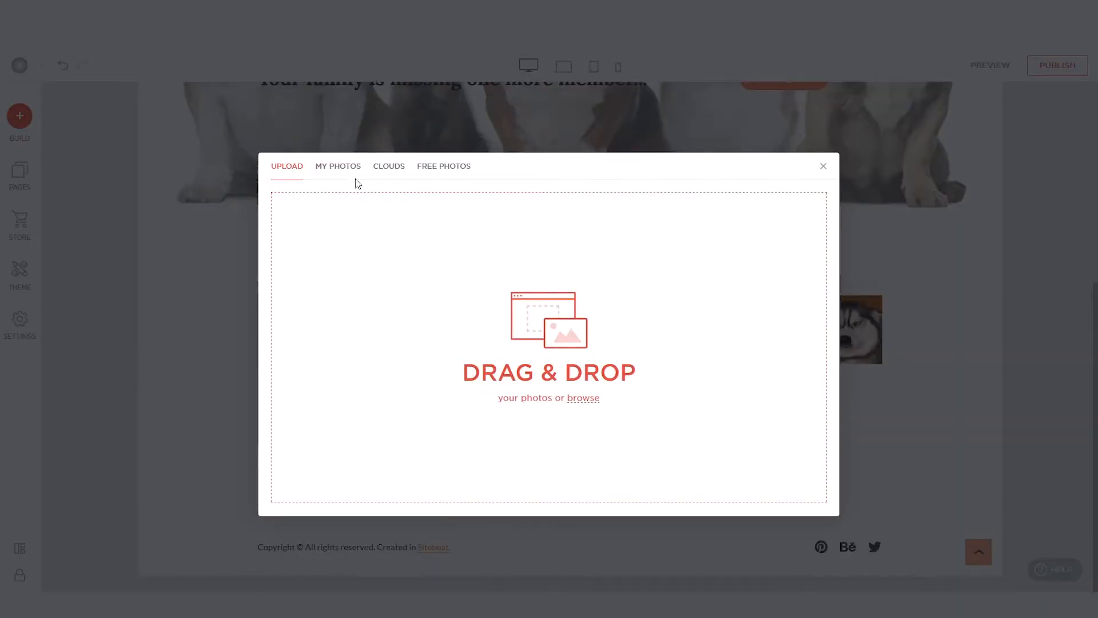
{"action": "left_click", "coordinate": [338, 166]}
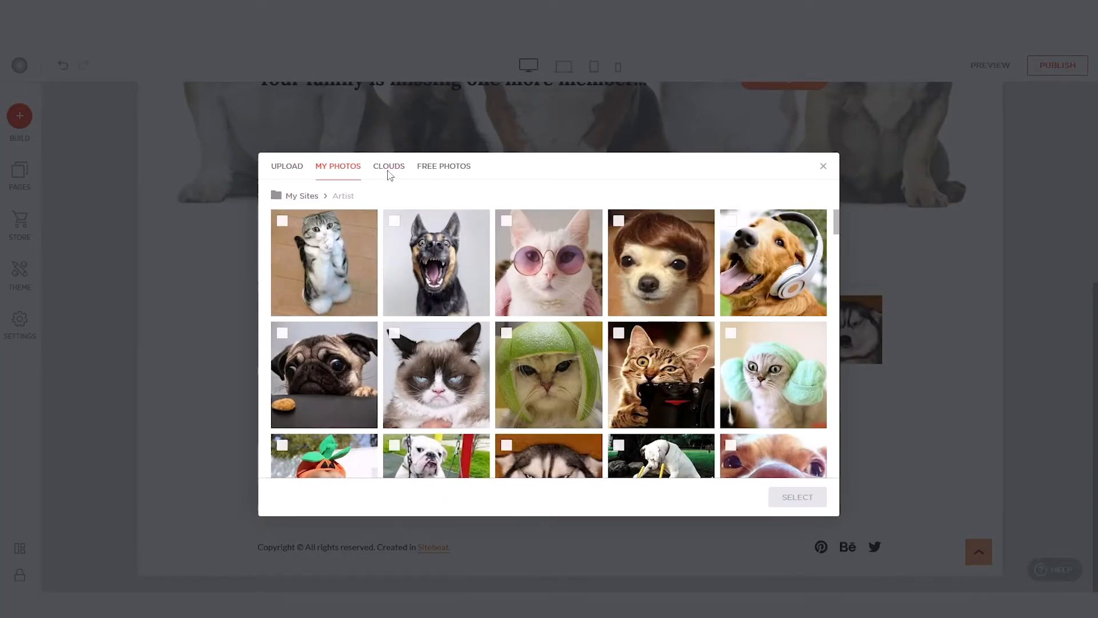
{"action": "left_click", "coordinate": [389, 166]}
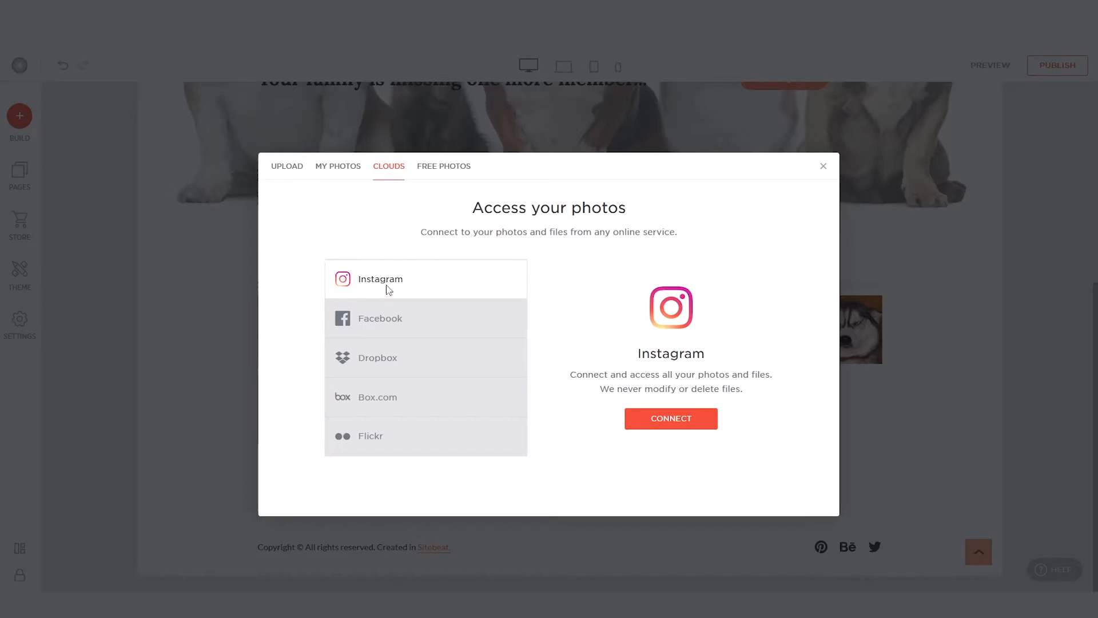
{"action": "left_click", "coordinate": [444, 166]}
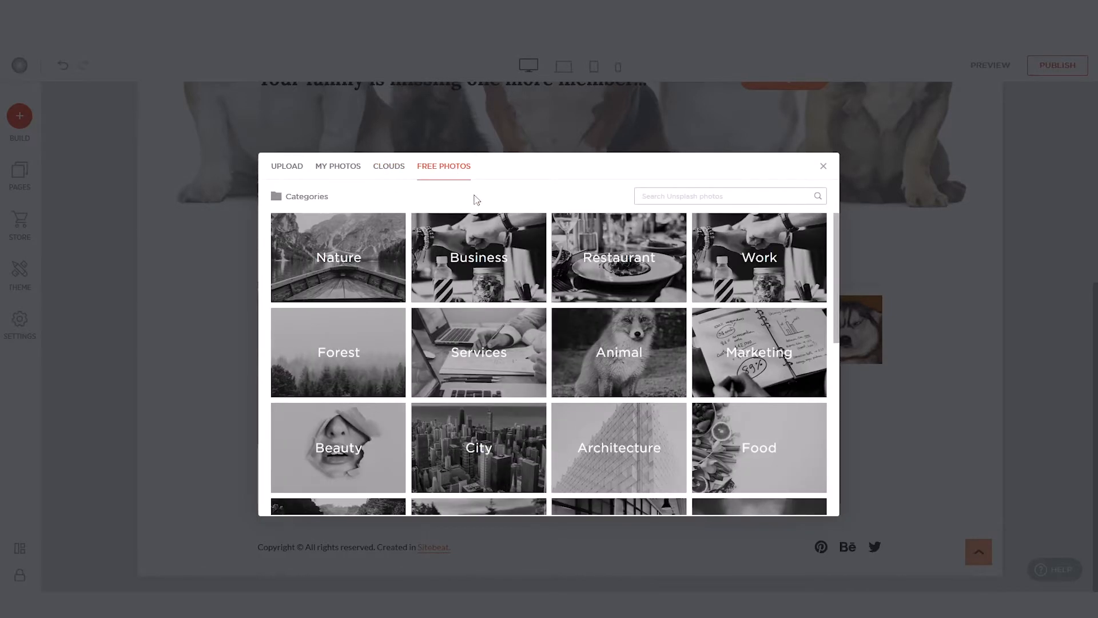
{"action": "left_click", "coordinate": [619, 352]}
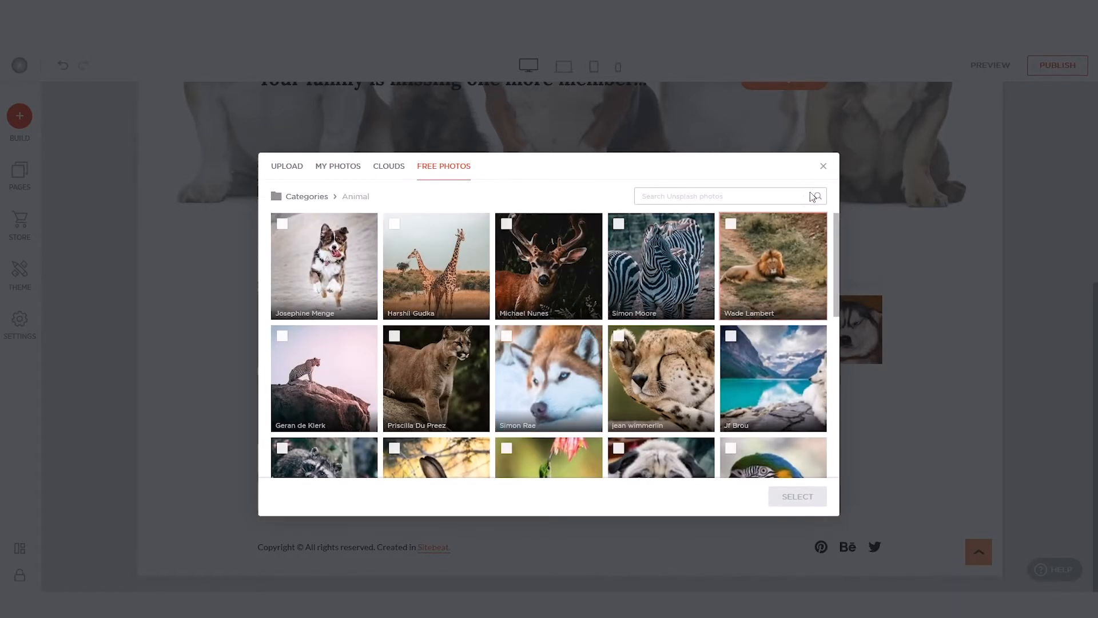
{"action": "left_click", "coordinate": [824, 166]}
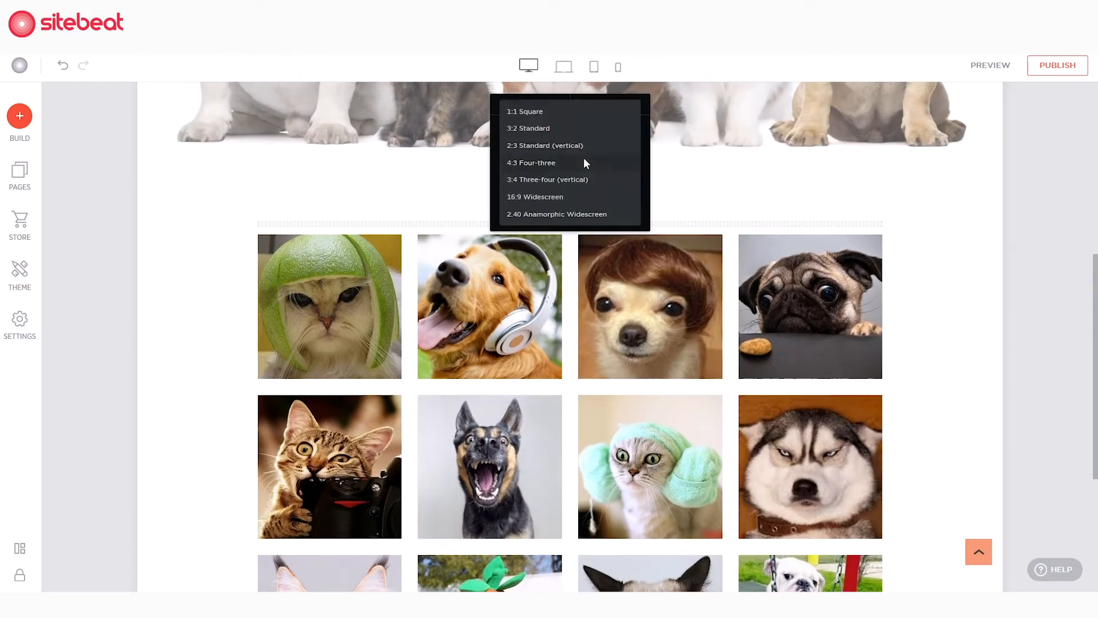
- Set the gallery photos to crop as 1:1 squares
{"action": "left_click", "coordinate": [524, 112]}
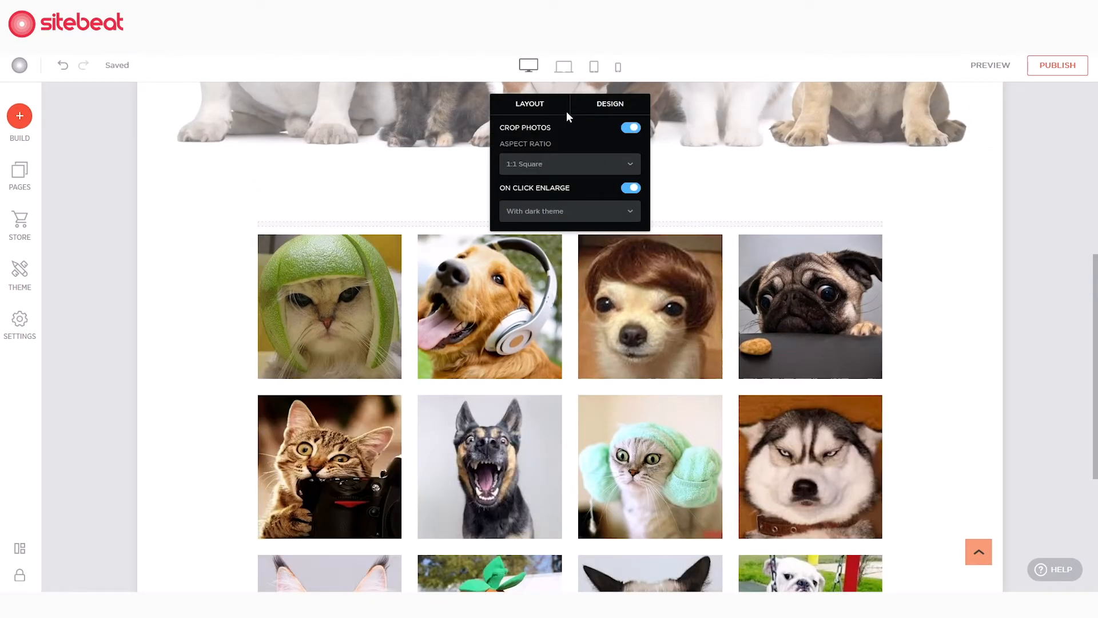